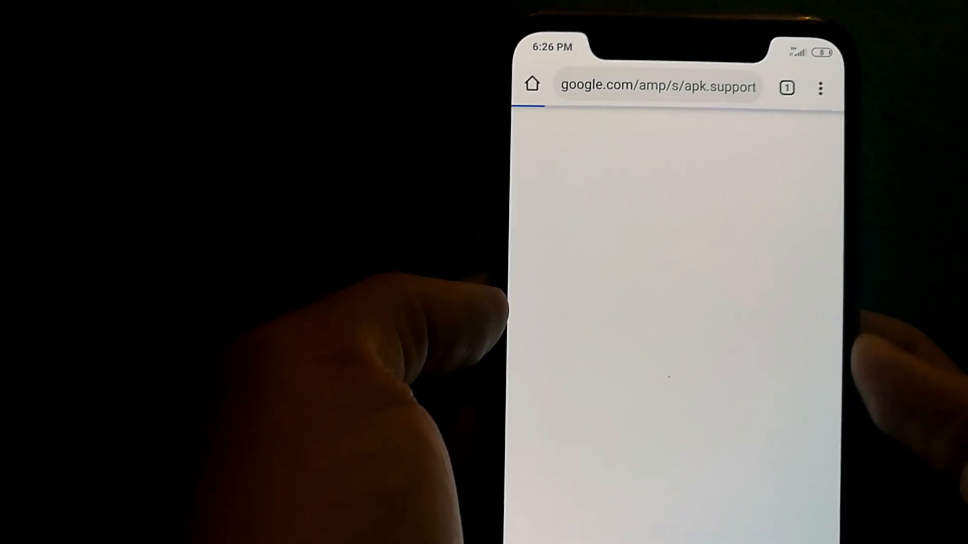
Search Google for "datamore apk" and go to the apk.support Datamore download result.
left_click(658, 86)
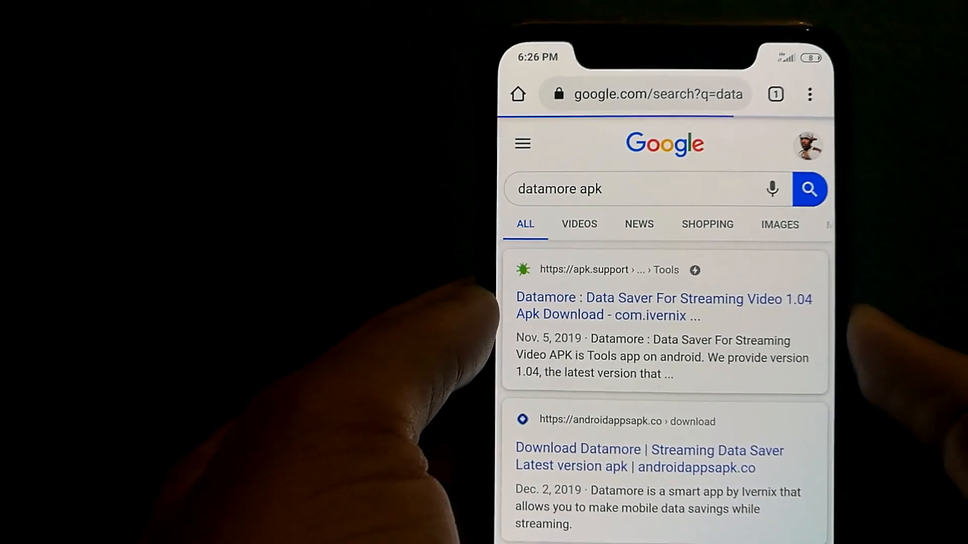
left_click(664, 307)
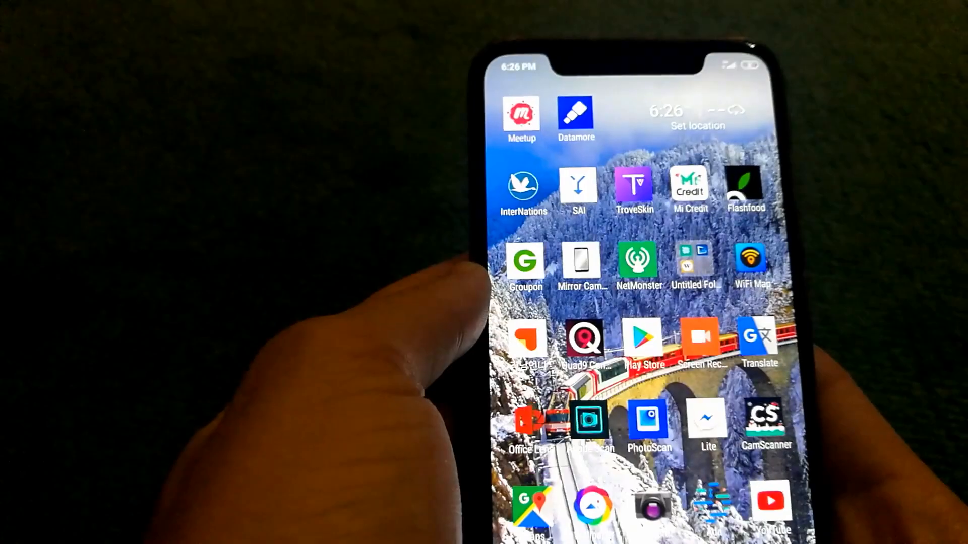
Launch Datamore, lower the Manual Configuration bandwidth limit to about 1.1 Mbps, and switch to FAST.
left_click(574, 115)
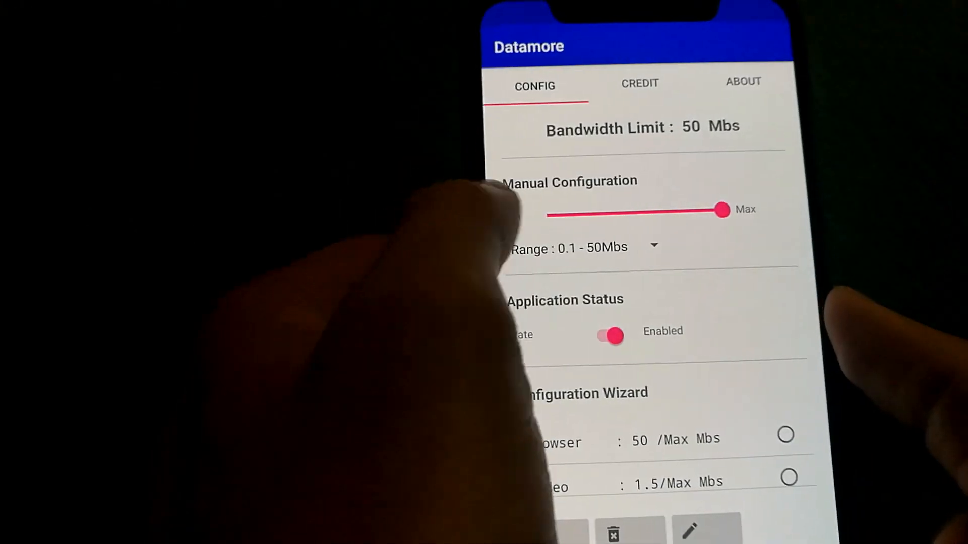
left_click_drag(722, 213, 617, 229)
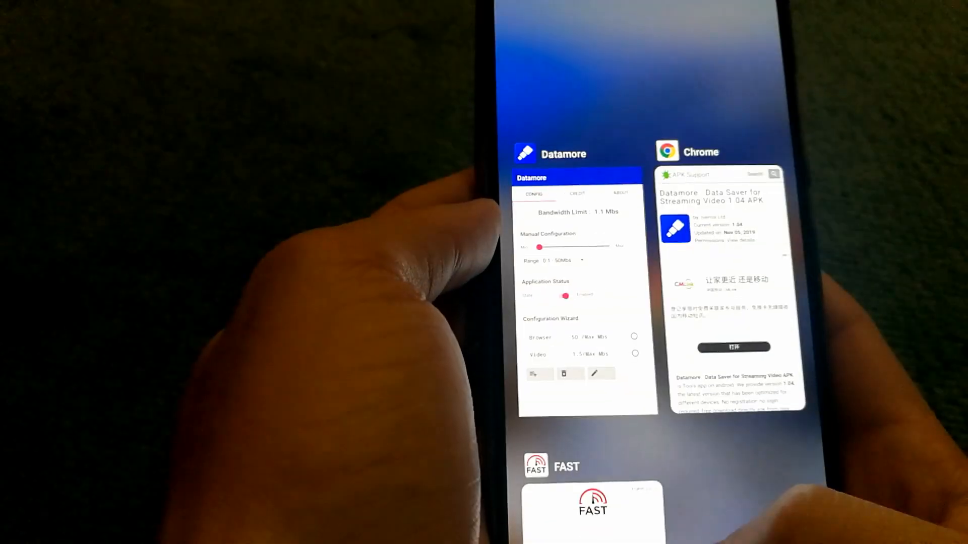
left_click(592, 500)
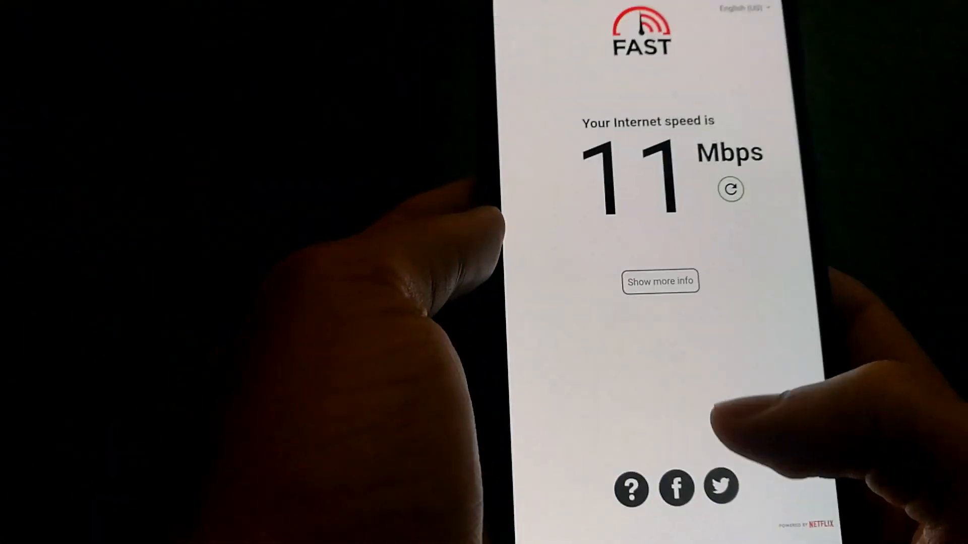